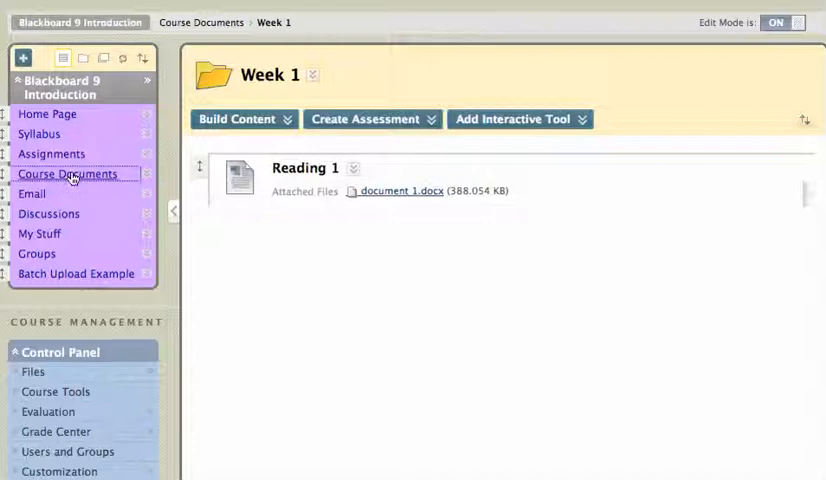
Return to Course Documents, enter the Week 1 folder and bring up the Build Content list
{"action": "left_click", "coordinate": [68, 172]}
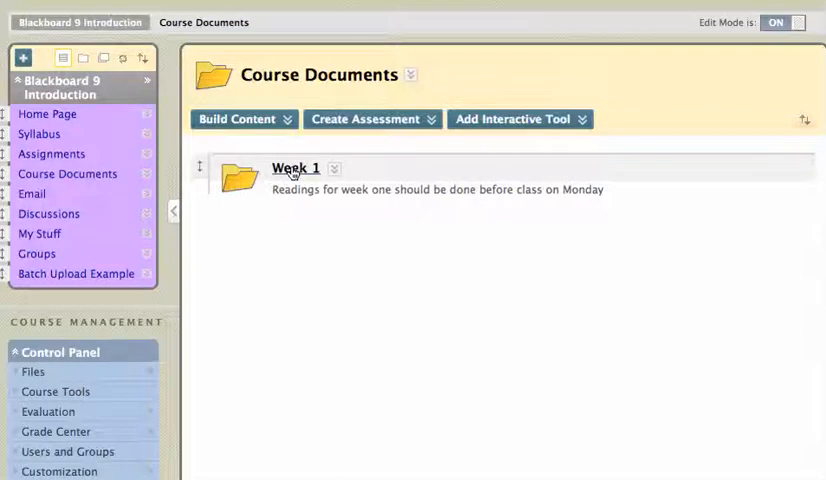
{"action": "left_click", "coordinate": [294, 168]}
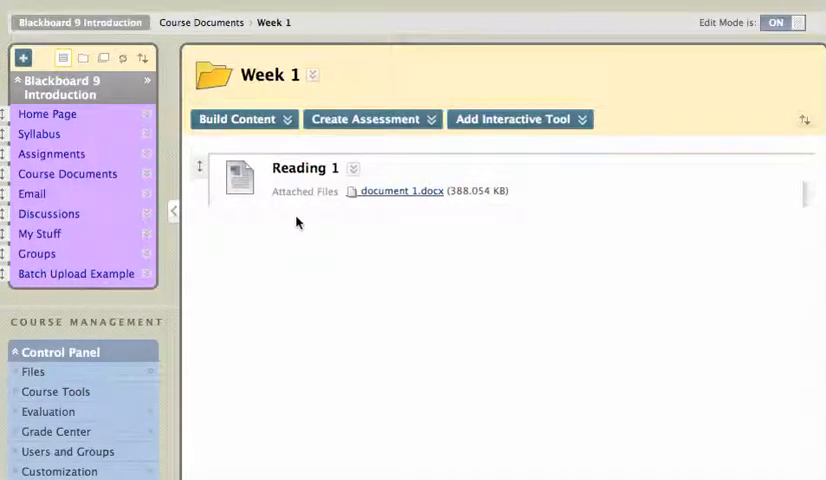
{"action": "left_click", "coordinate": [236, 120]}
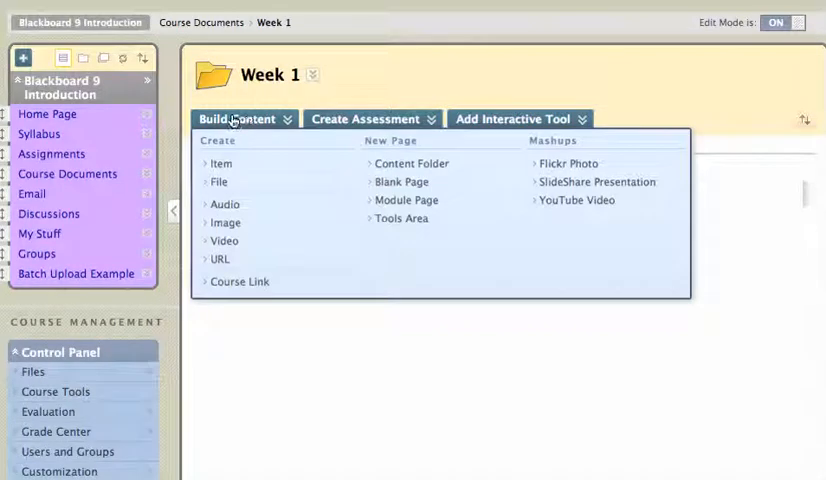
{"action": "mouse_move", "coordinate": [224, 204]}
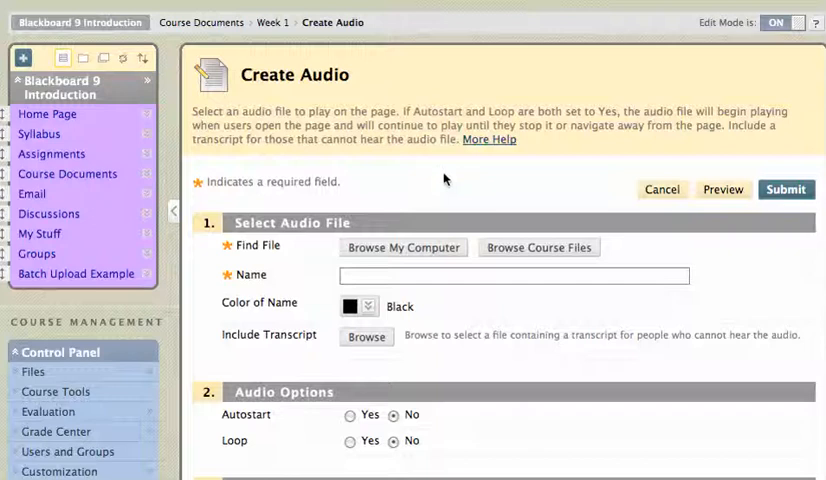
{"action": "mouse_move", "coordinate": [488, 146]}
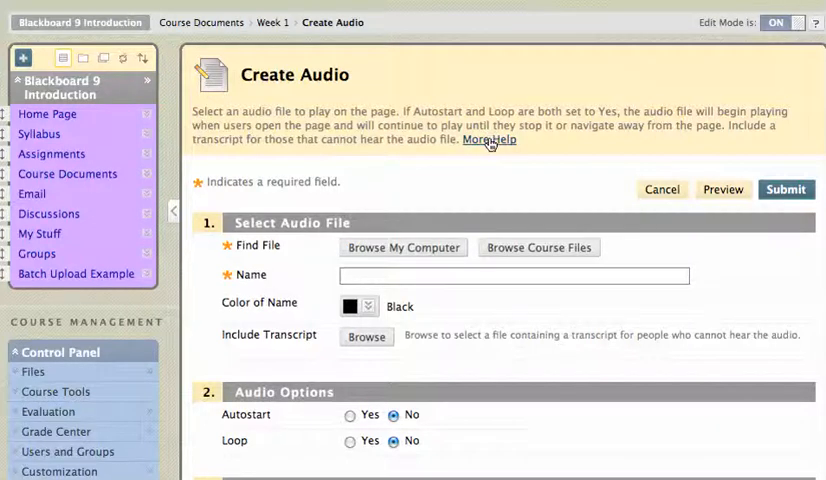
{"action": "left_click", "coordinate": [488, 140]}
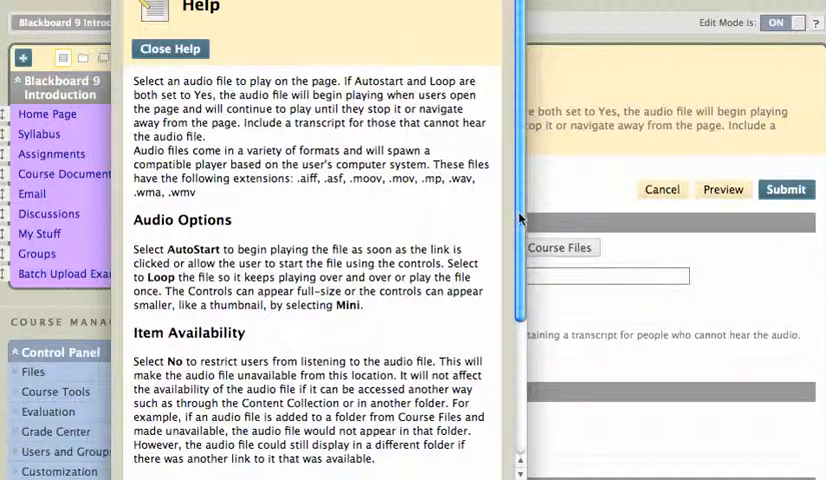
{"action": "scroll", "scroll_direction": "down", "scroll_amount": 3}
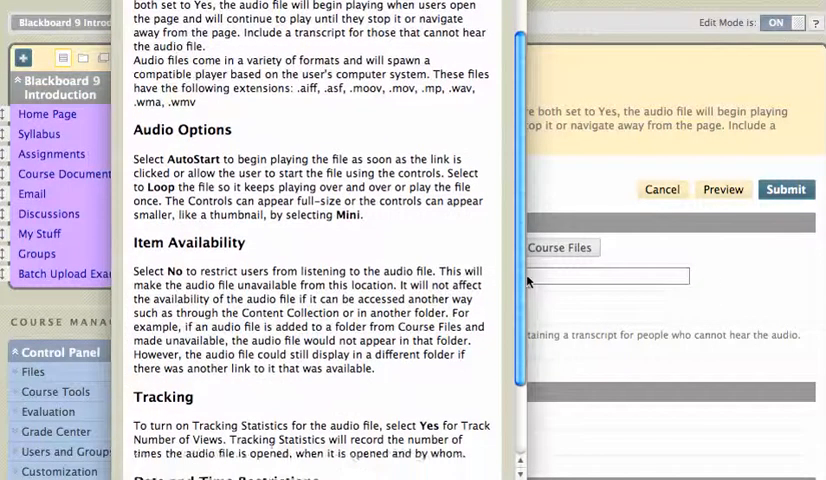
{"action": "scroll", "scroll_direction": "down", "scroll_amount": 3}
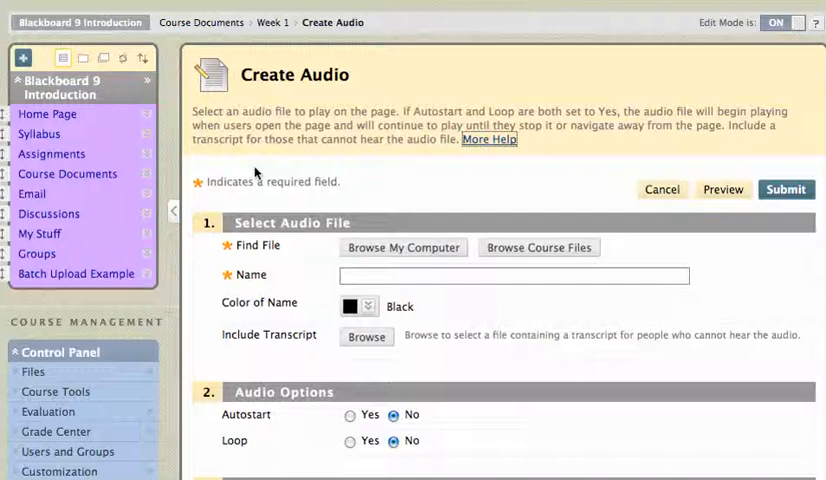
{"action": "mouse_move", "coordinate": [328, 192]}
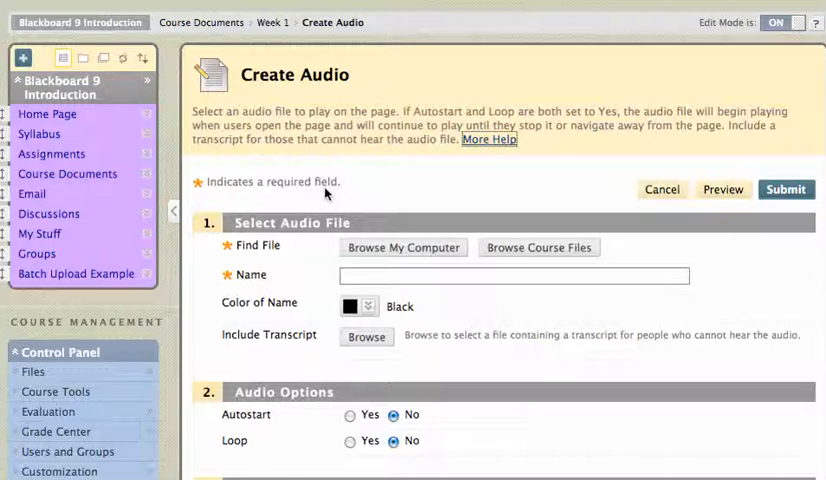
{"action": "mouse_move", "coordinate": [704, 290]}
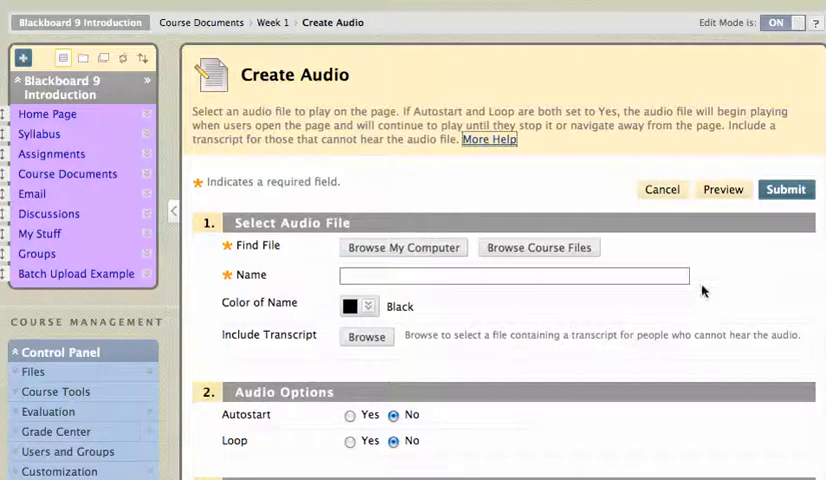
{"action": "scroll", "scroll_direction": "down", "scroll_amount": 3}
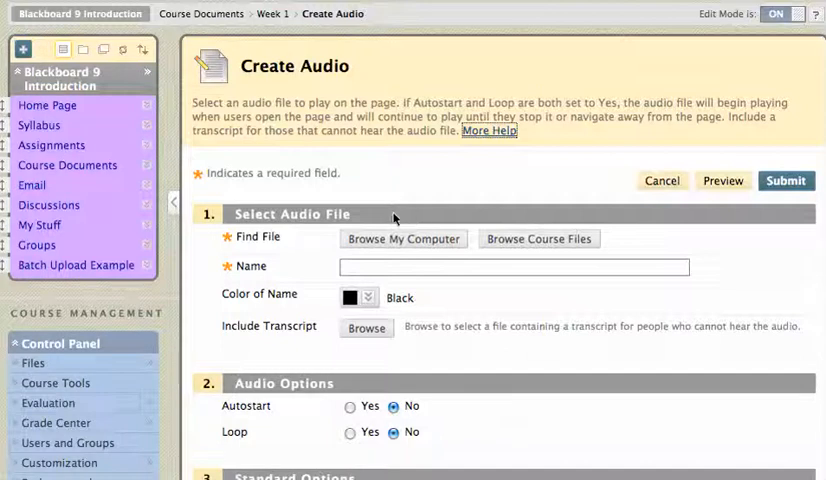
{"action": "mouse_move", "coordinate": [408, 240]}
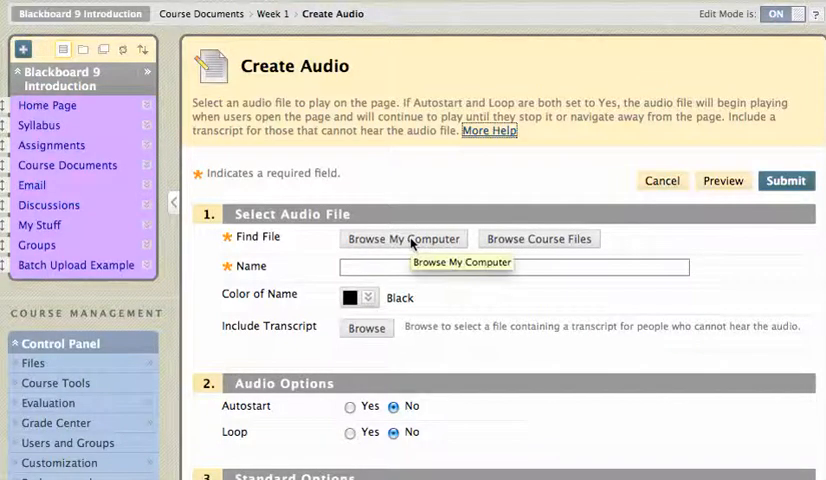
Attach SugarMagnolia.mp3 from the bbfiles folder, filling the Name field with its name
{"action": "left_click", "coordinate": [404, 240]}
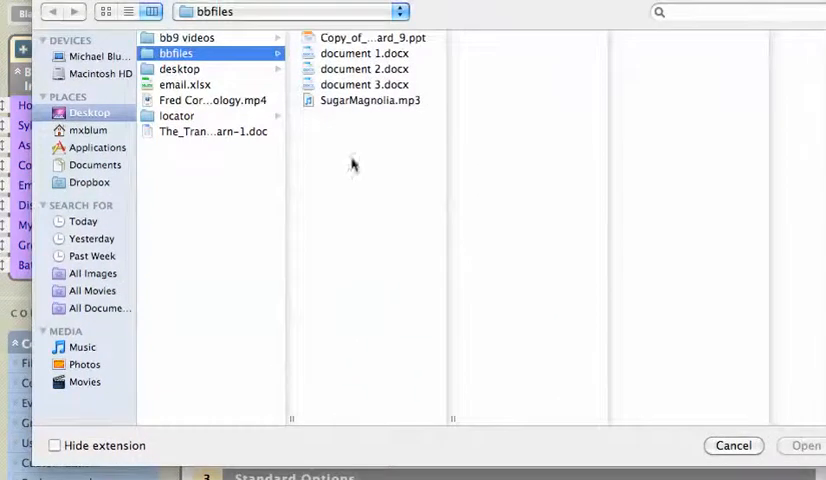
{"action": "left_click", "coordinate": [370, 100]}
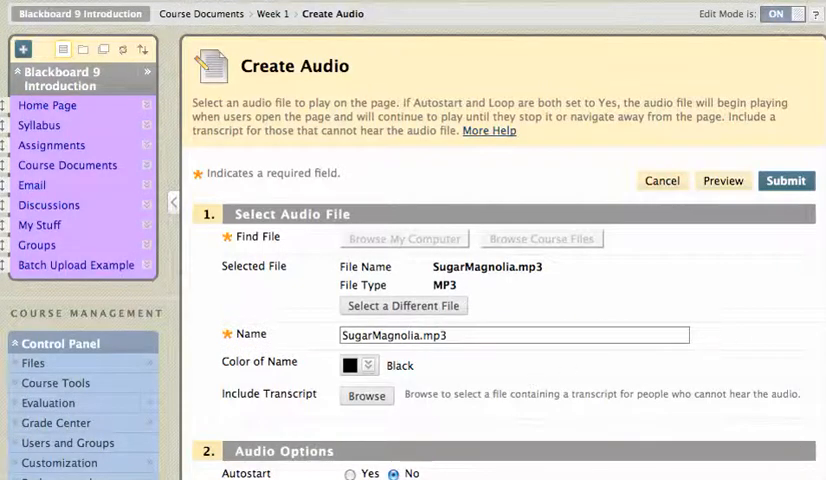
{"action": "scroll", "scroll_direction": "down", "scroll_amount": 3}
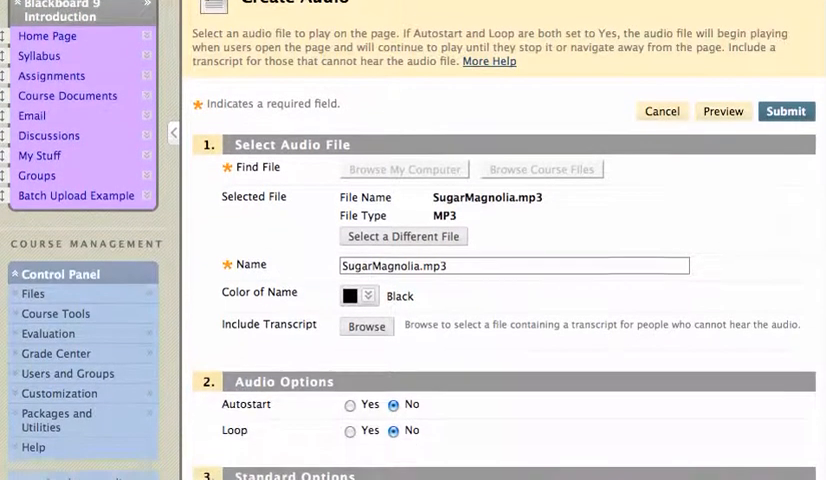
{"action": "scroll", "scroll_direction": "down", "scroll_amount": 3}
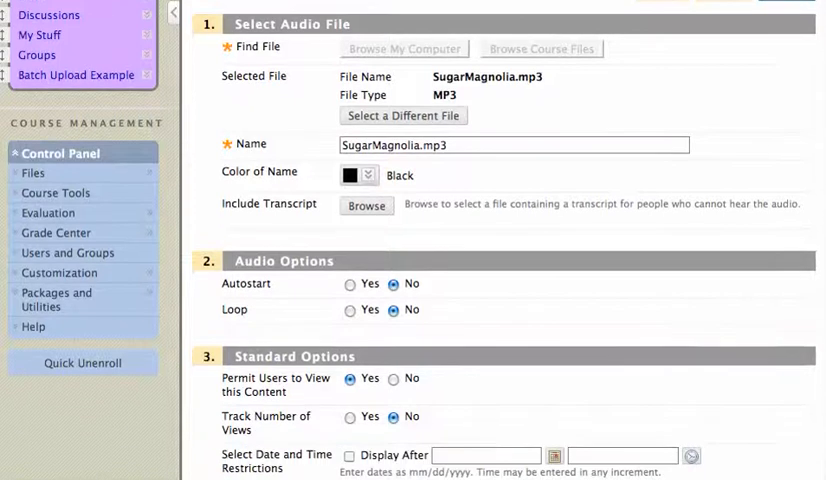
{"action": "scroll", "scroll_direction": "down", "scroll_amount": 3}
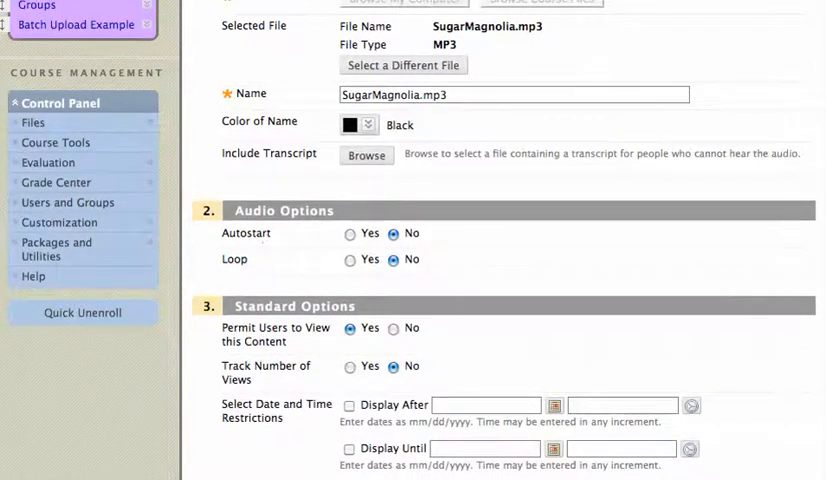
{"action": "scroll", "scroll_direction": "down", "scroll_amount": 3}
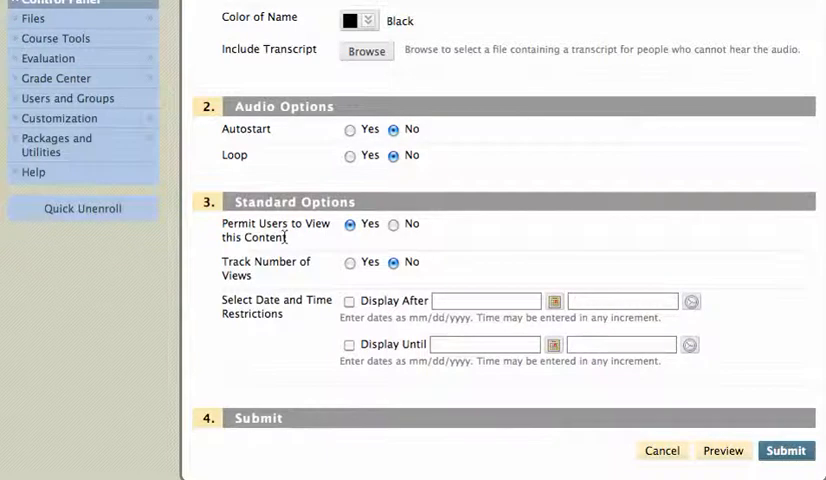
{"action": "mouse_move", "coordinate": [268, 266]}
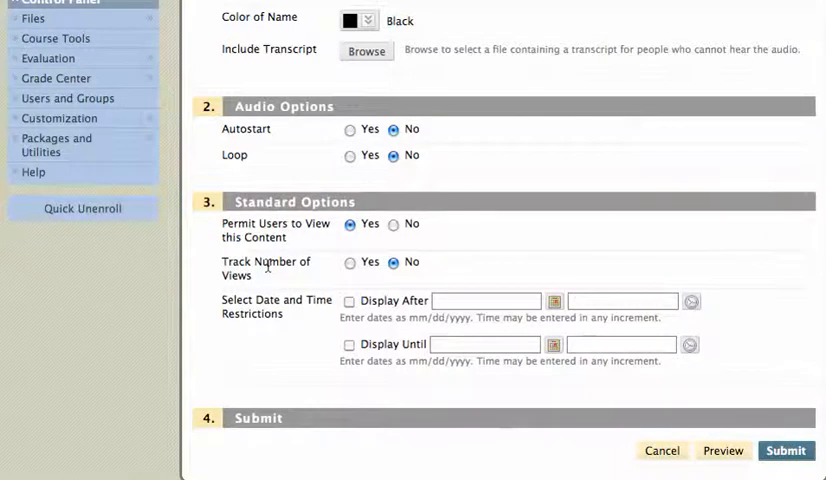
{"action": "mouse_move", "coordinate": [298, 314]}
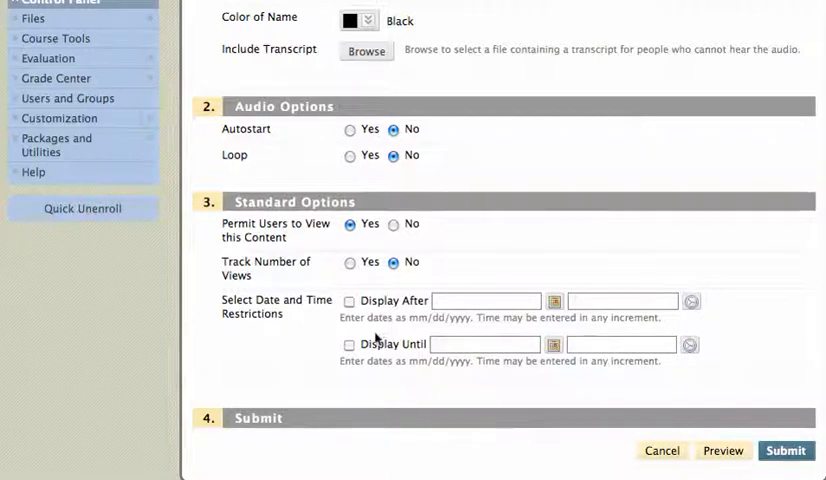
{"action": "mouse_move", "coordinate": [538, 372]}
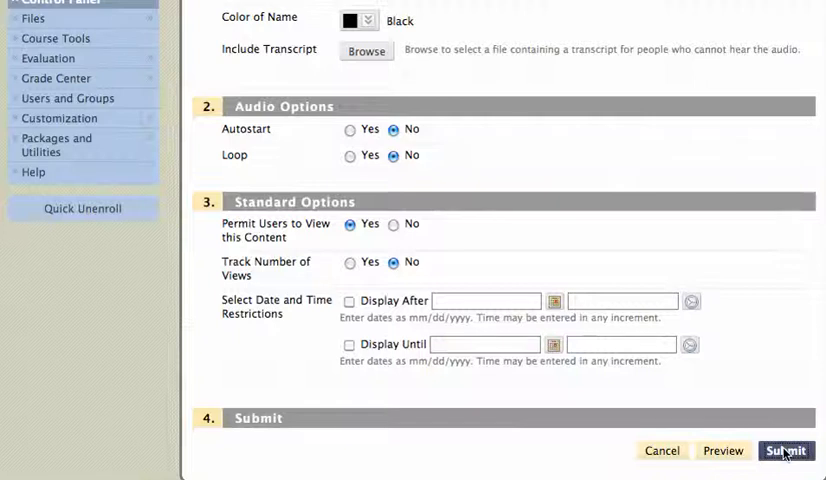
Submit the new SugarMagnolia.mp3 item and play it in the embedded audio player
{"action": "left_click", "coordinate": [784, 450]}
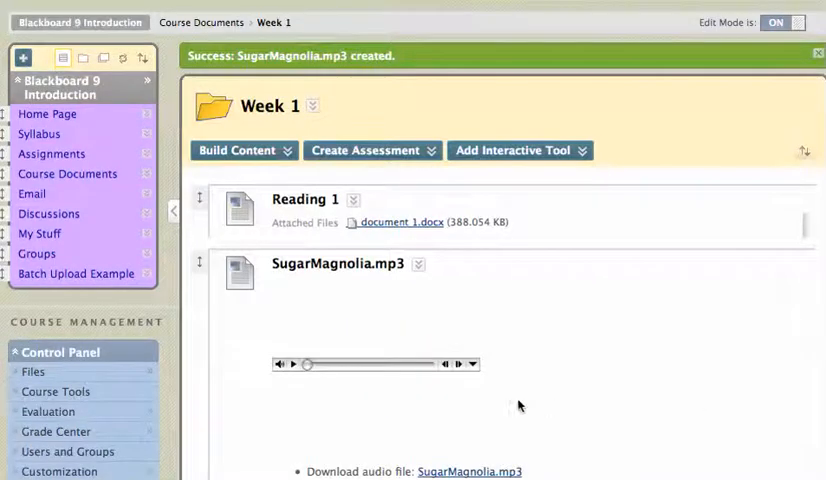
{"action": "mouse_move", "coordinate": [348, 400]}
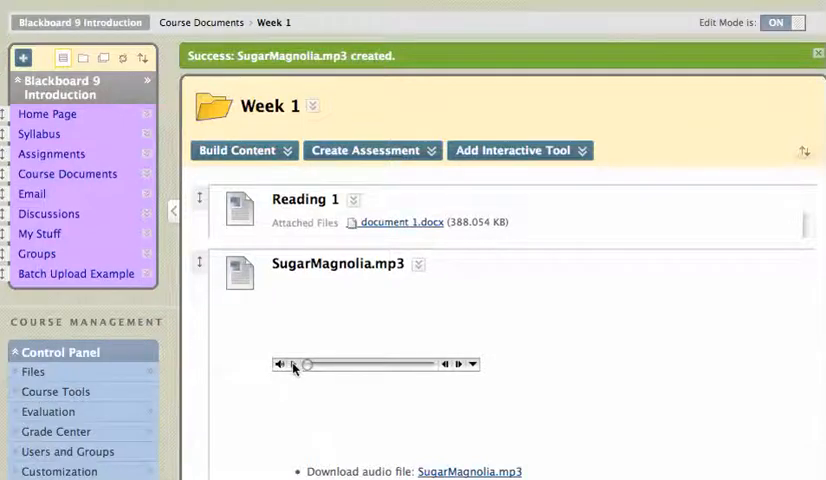
{"action": "left_click", "coordinate": [296, 364]}
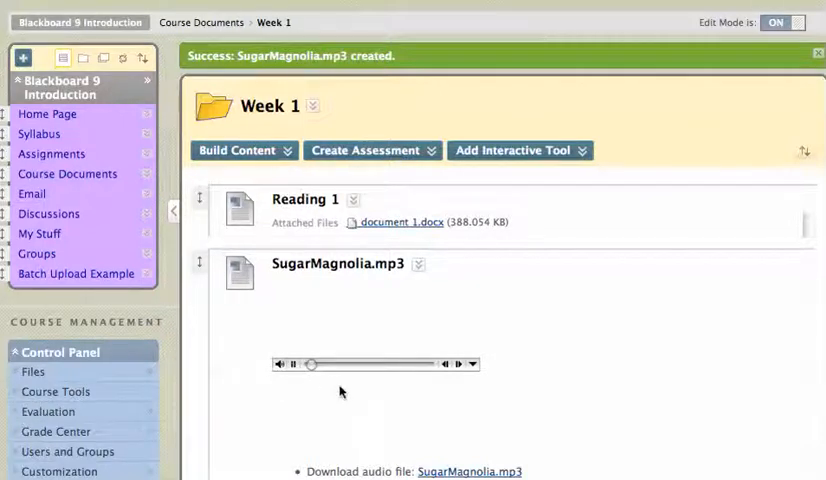